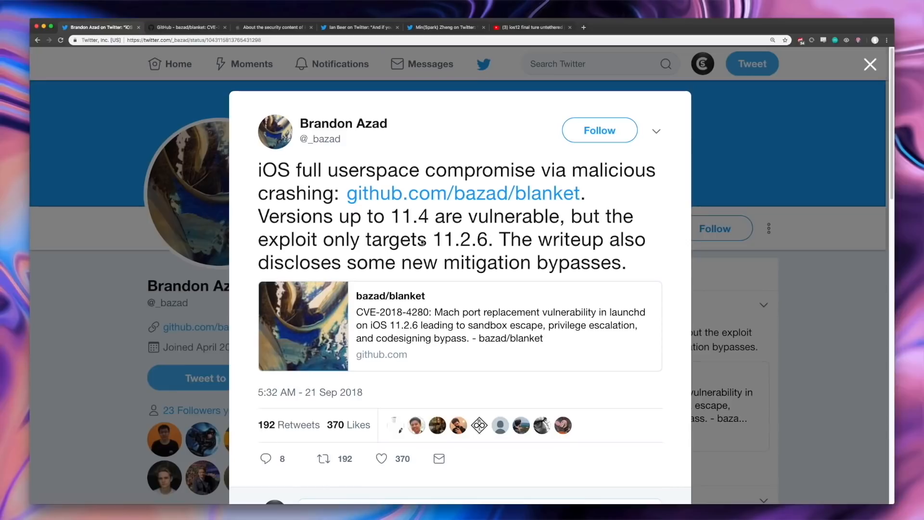
# Highlight the version number '11.2.6' in Brandon Azad's iOS exploit tweet
pyautogui.doubleClick(435, 239)
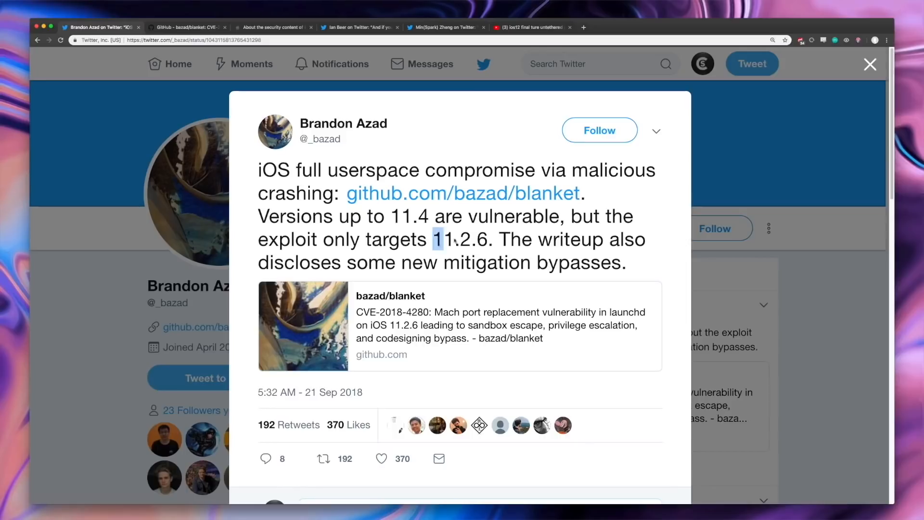